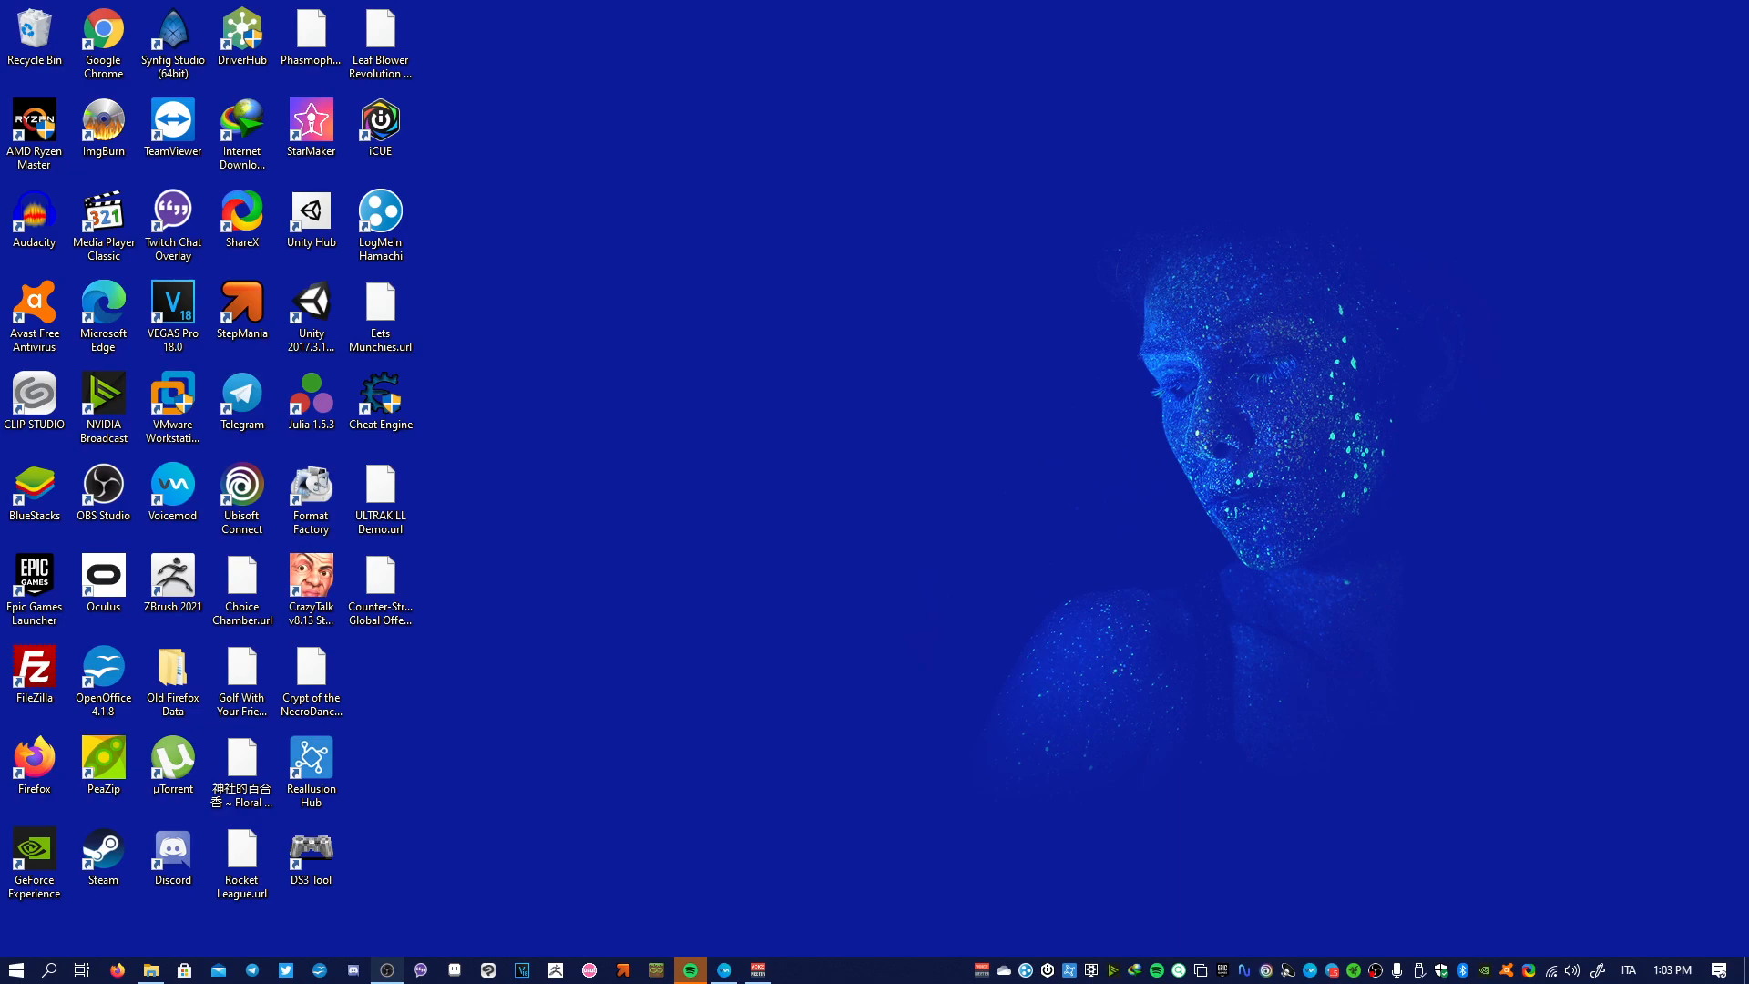
mouse_move(736, 558)
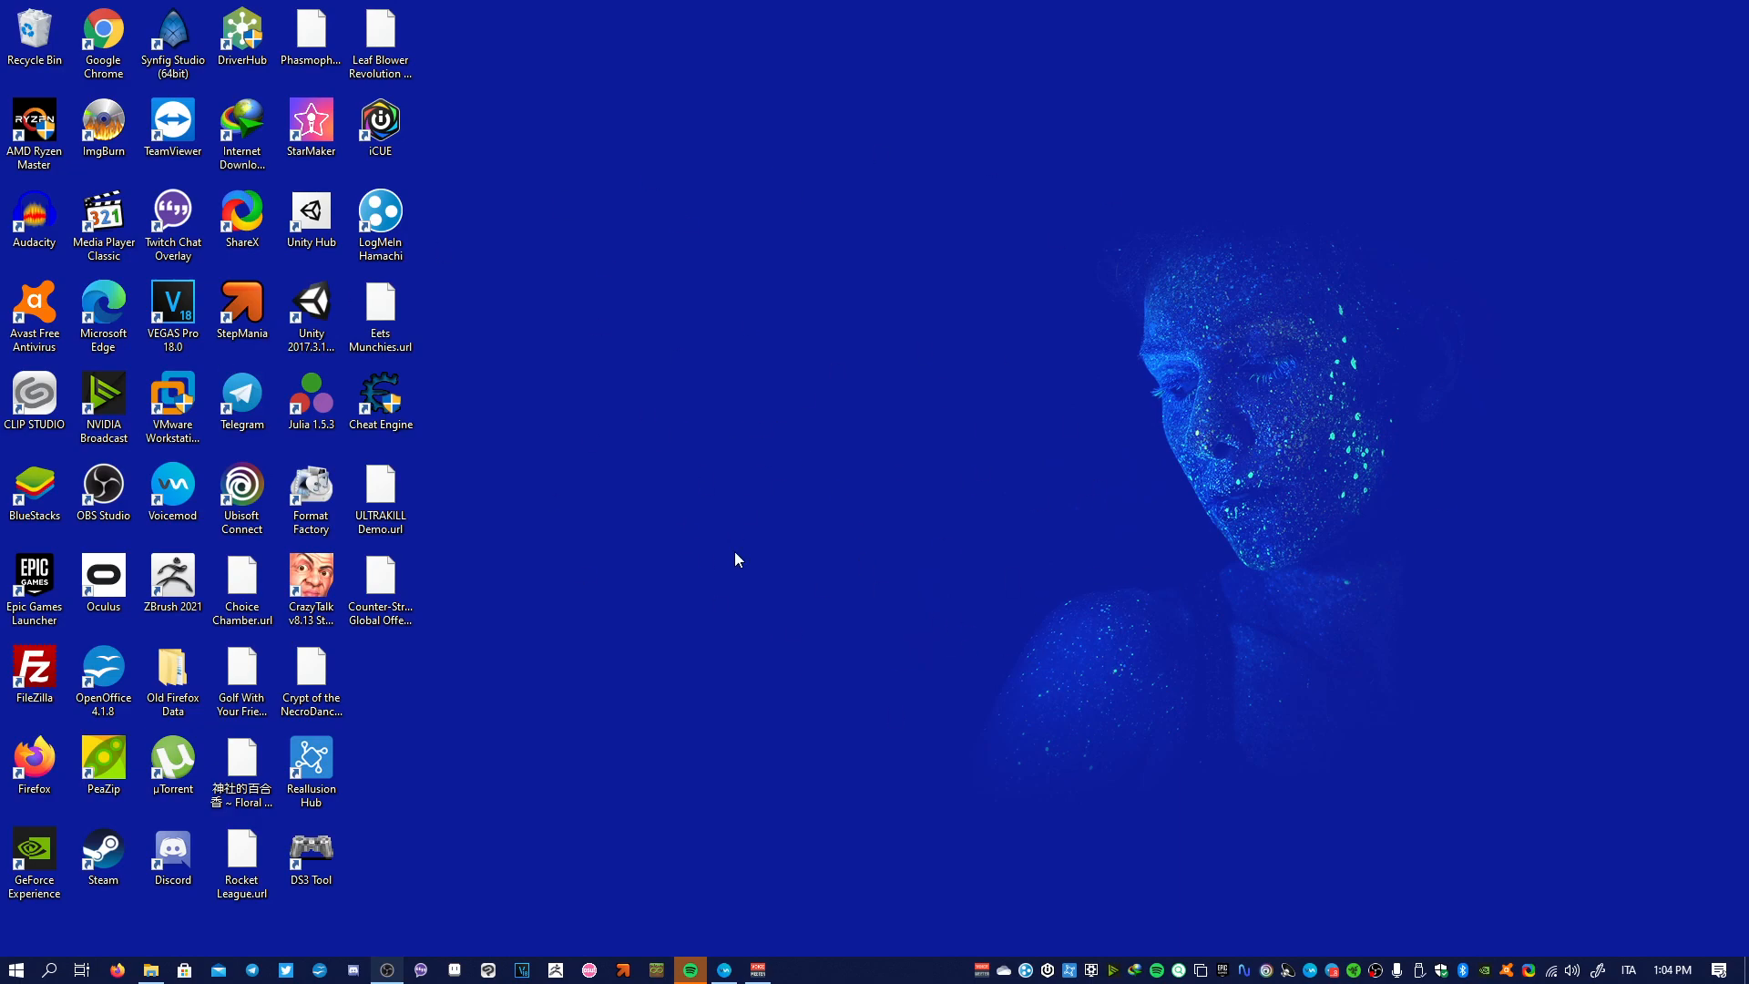
mouse_move(50, 953)
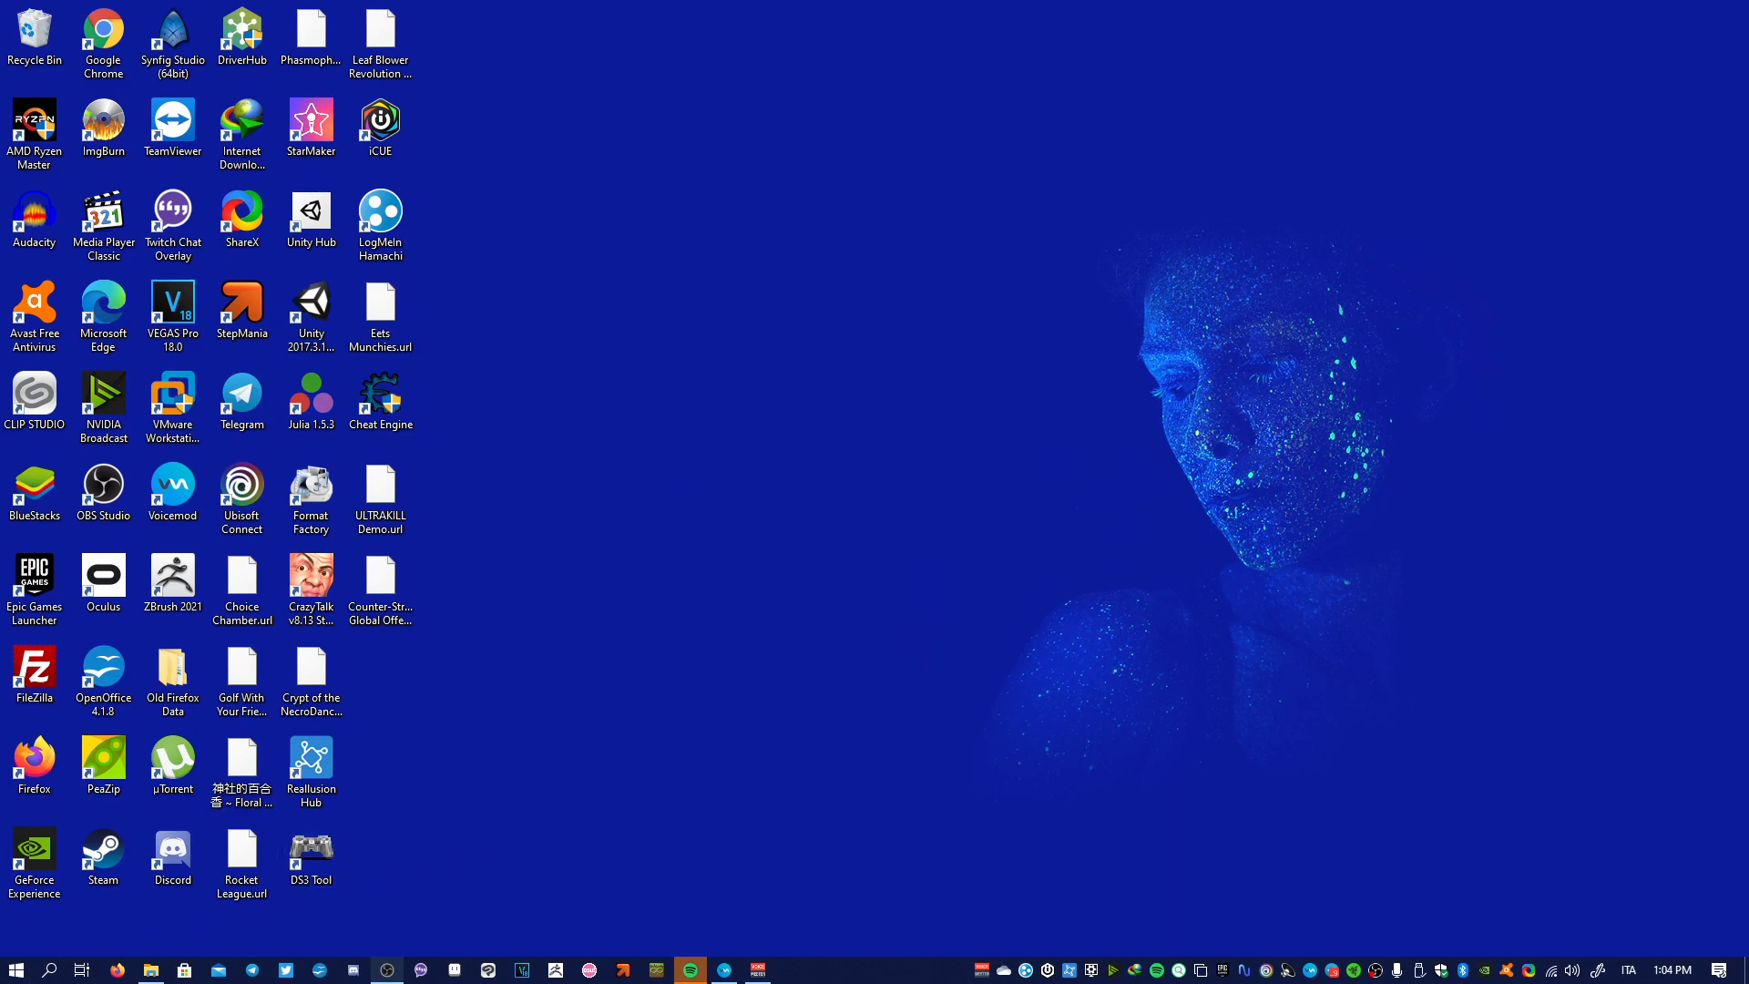
mouse_move(15, 968)
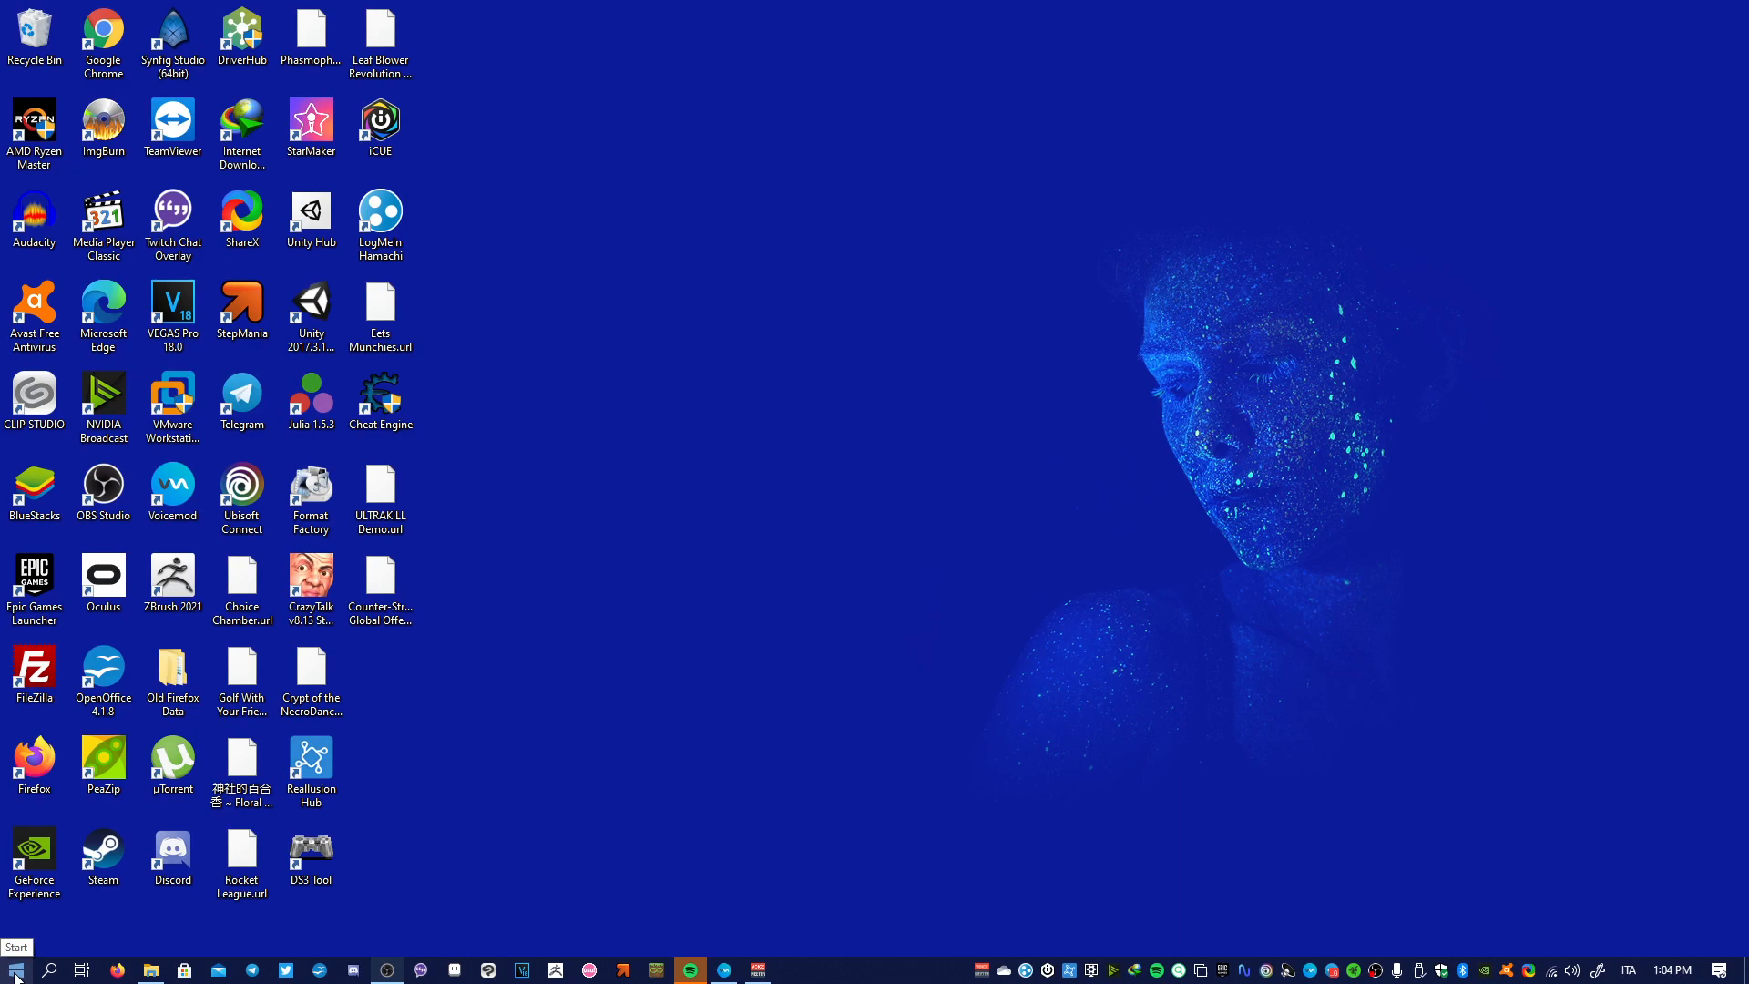
- Open the classic-style Start menu from the taskbar Start button
left_click(14, 967)
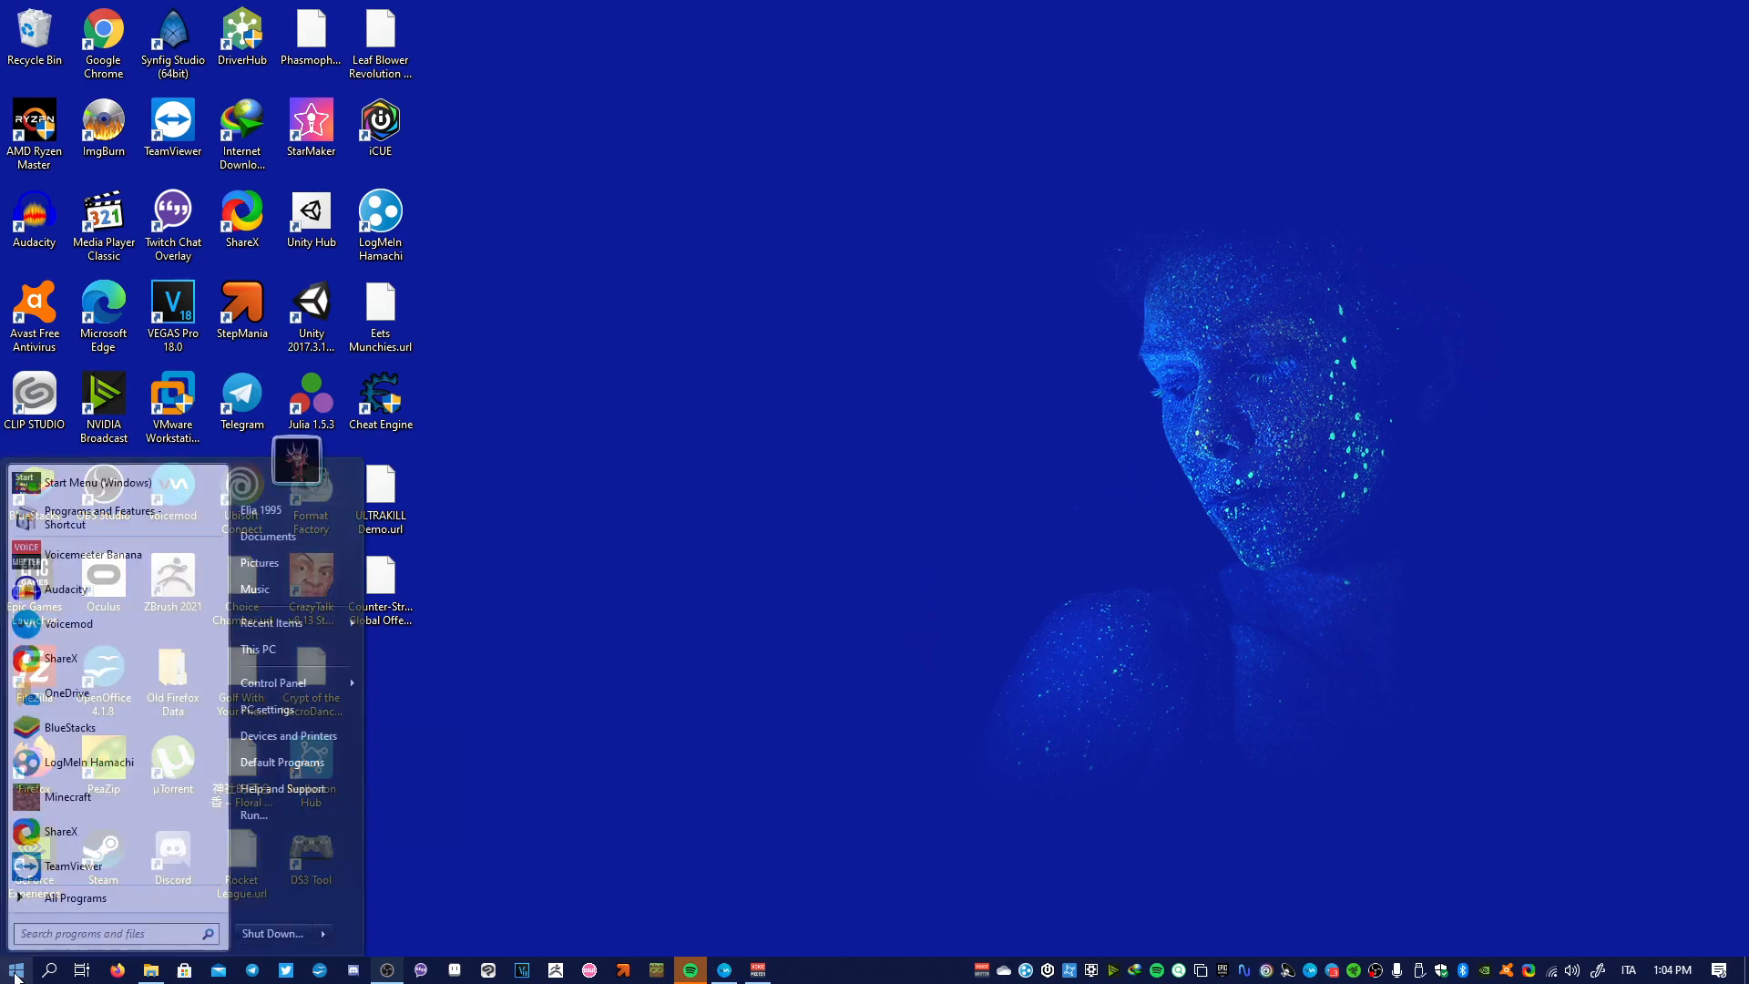